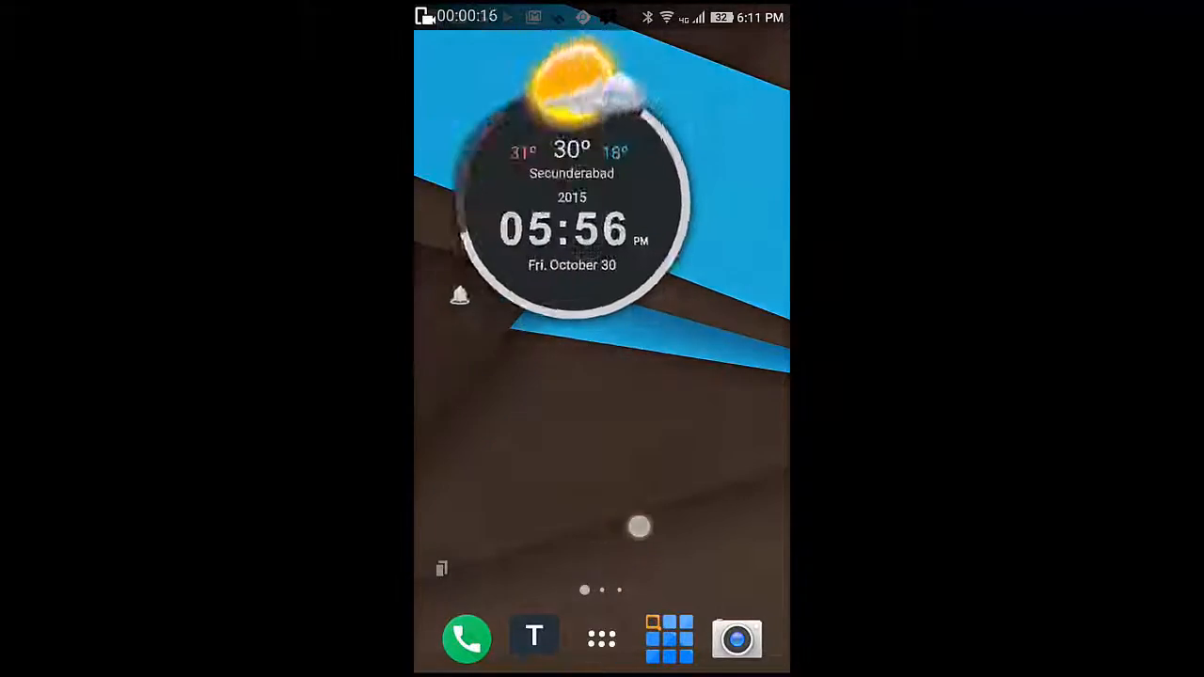
# Scroll Settings to Device and open Home, showing Launcher and TSF Launcher Prime
pyautogui.hscroll(-3)
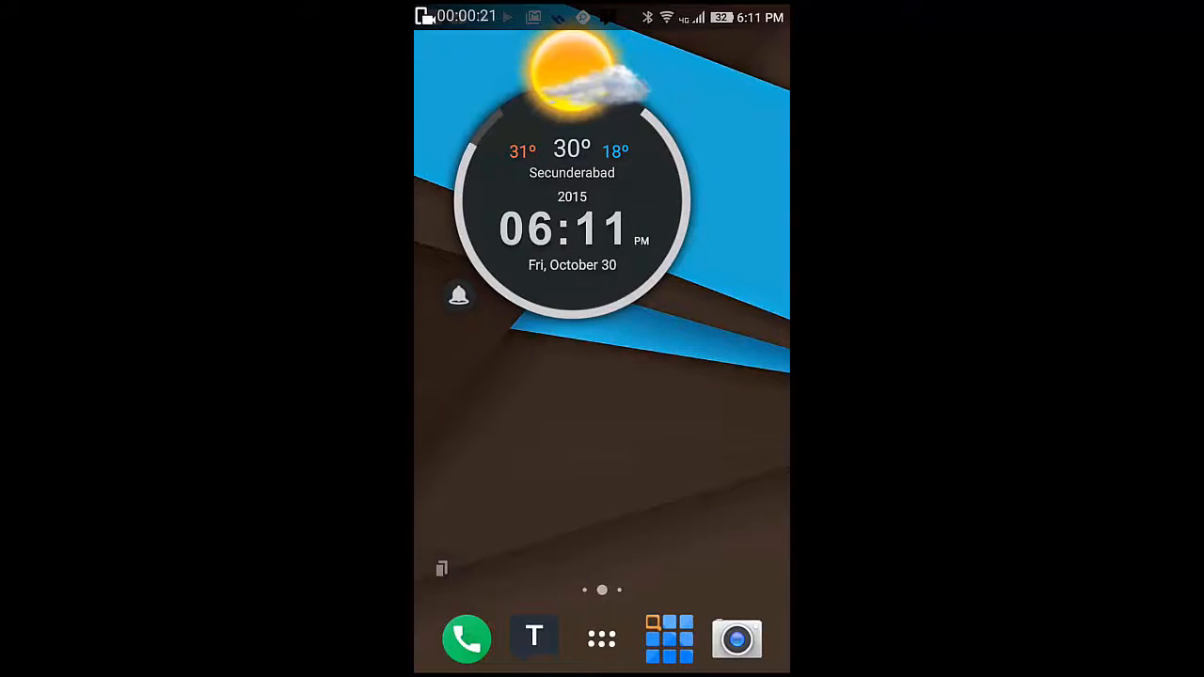
pyautogui.moveTo(602, 18); pyautogui.dragTo(602, 376)
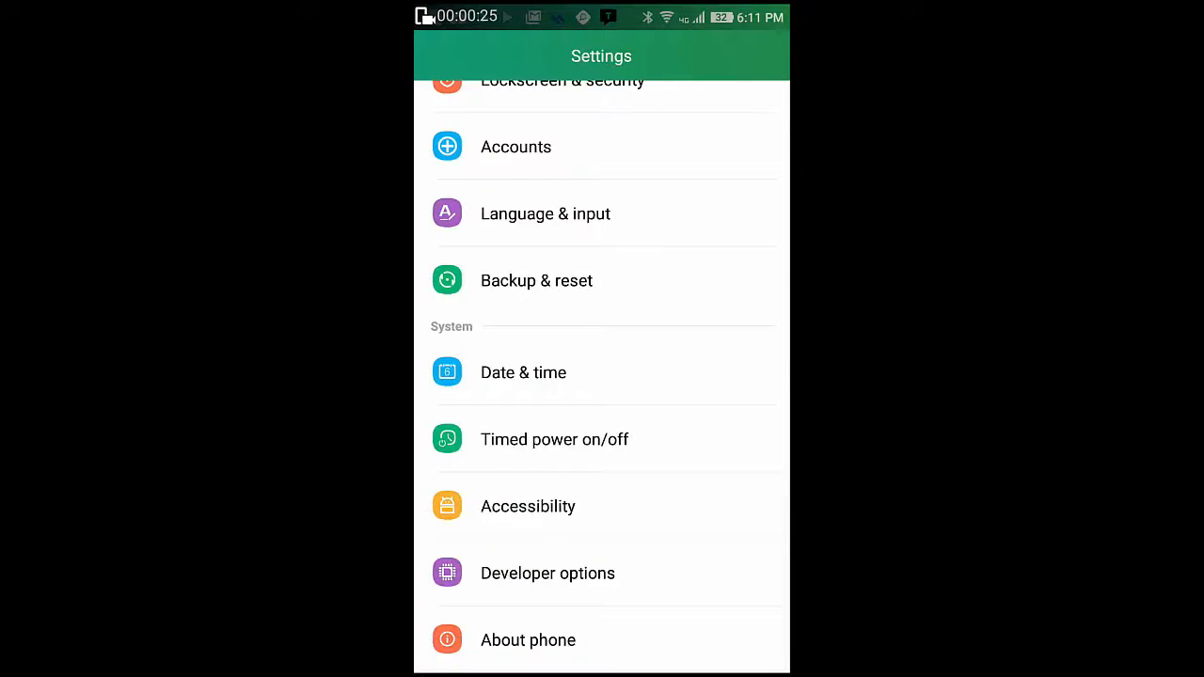
pyautogui.scroll(-3)
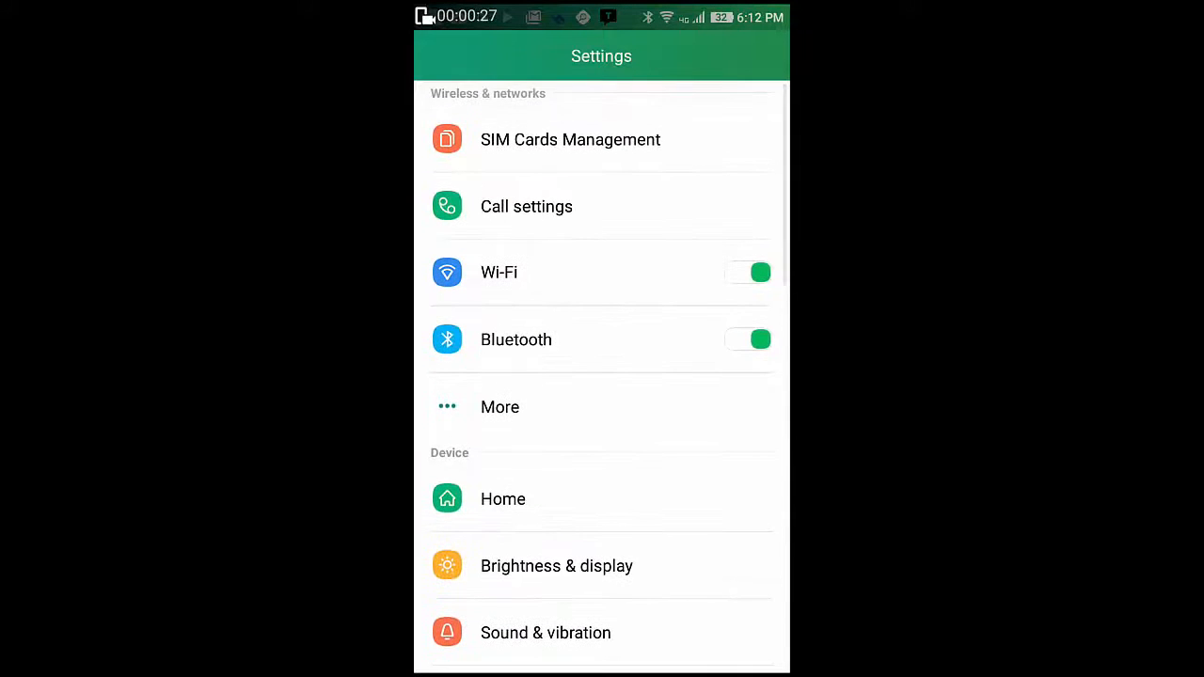
pyautogui.click(503, 498)
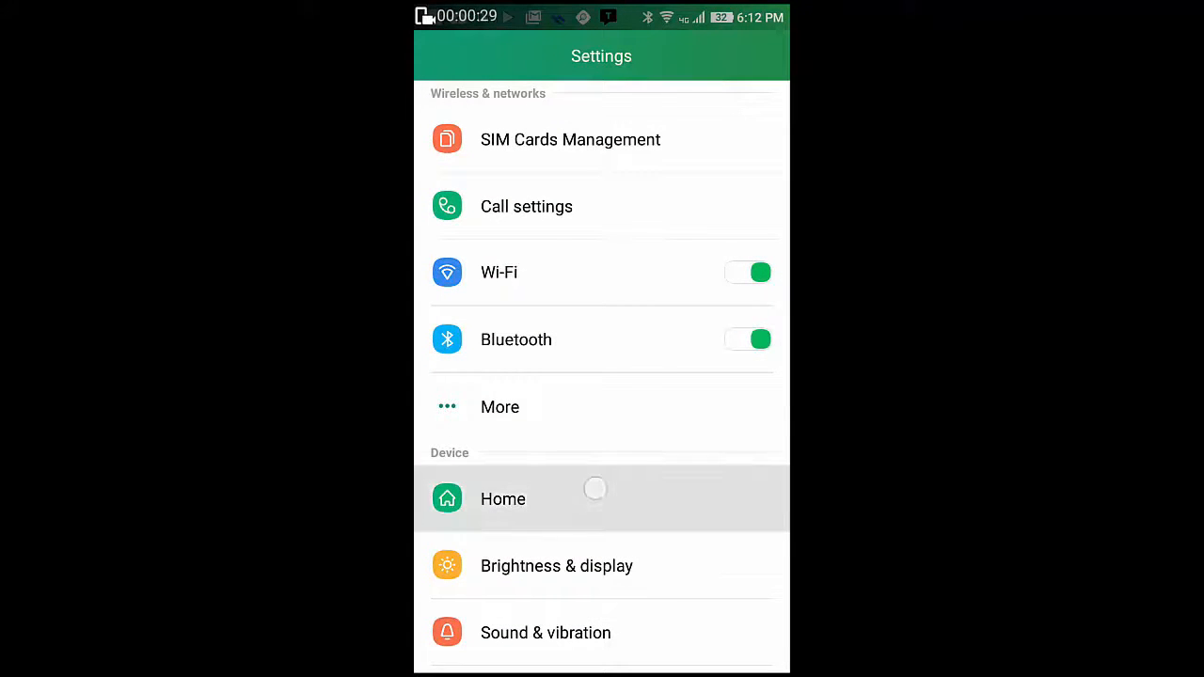
pyautogui.click(503, 498)
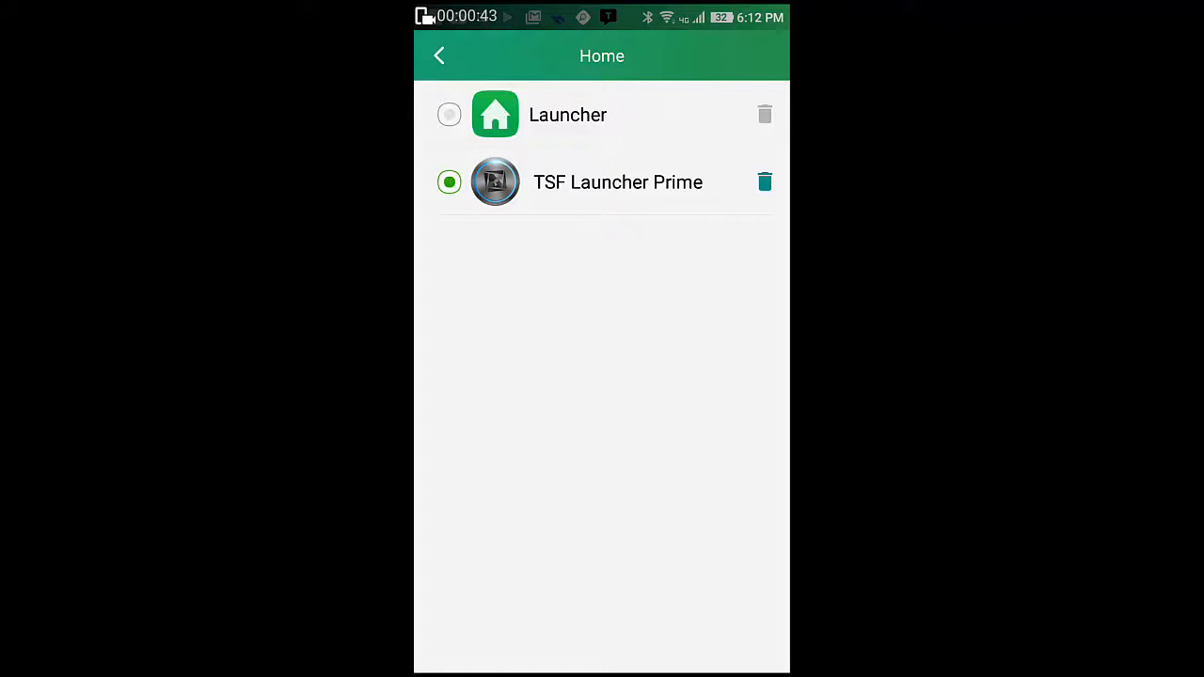
# Return home, reopen Settings, and open More to see Default SMS app Textra
pyautogui.click(448, 115)
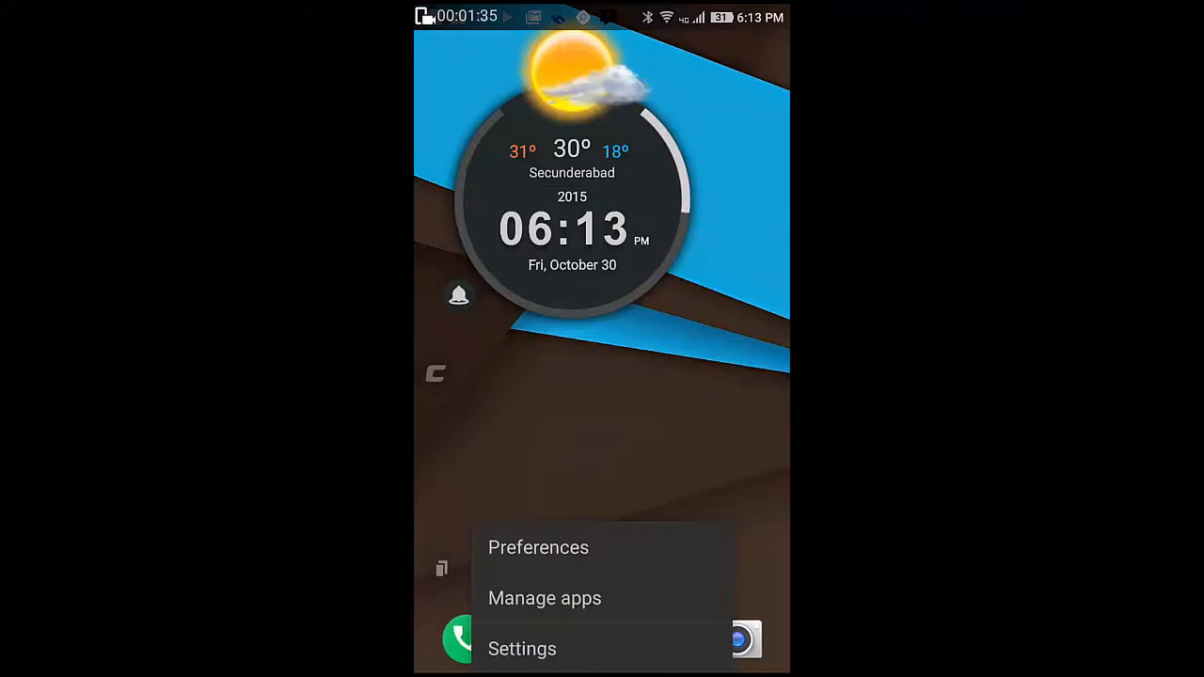
pyautogui.click(522, 648)
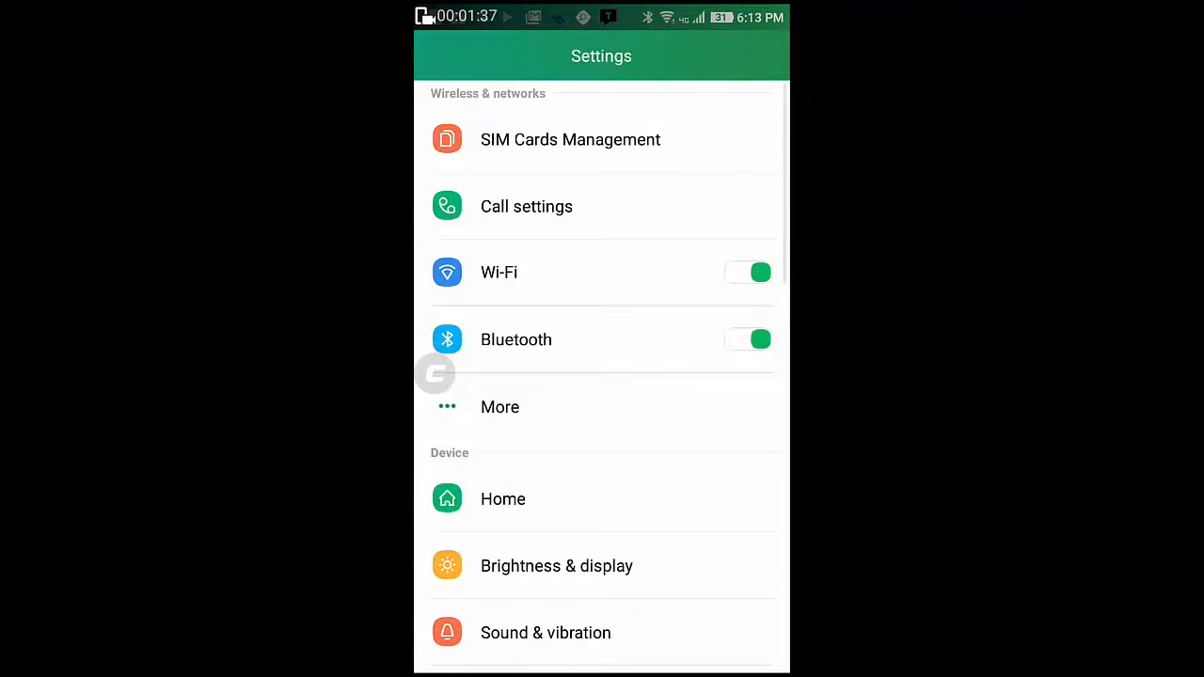
pyautogui.click(499, 407)
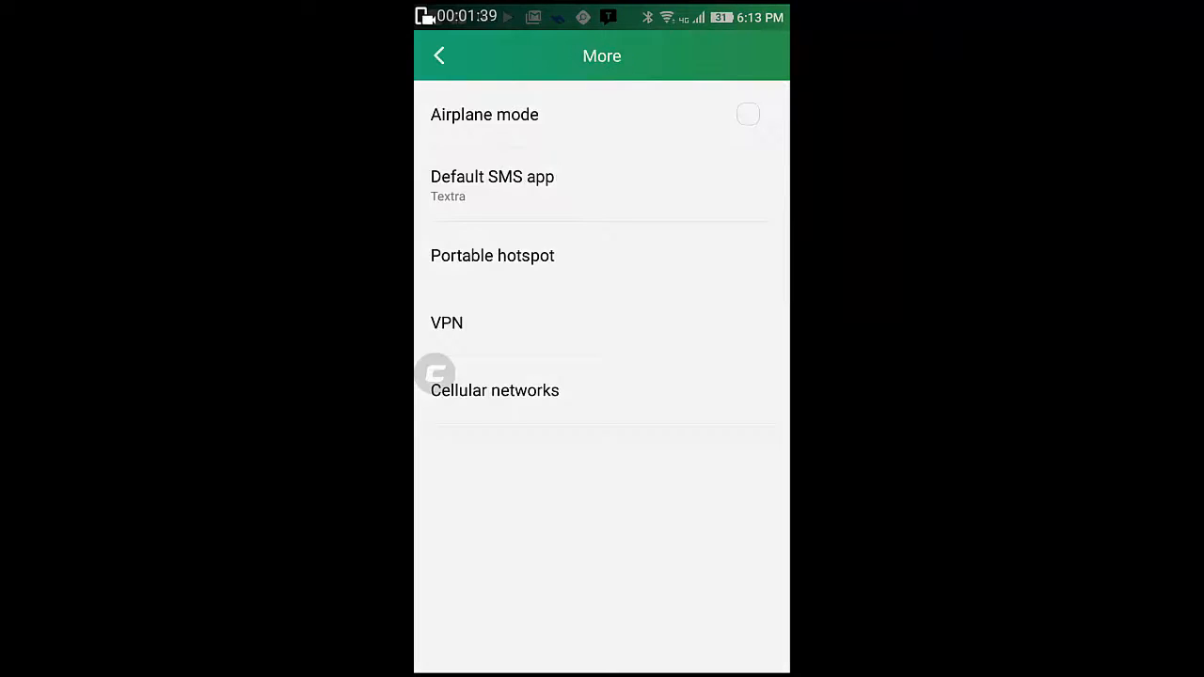
pyautogui.click(492, 177)
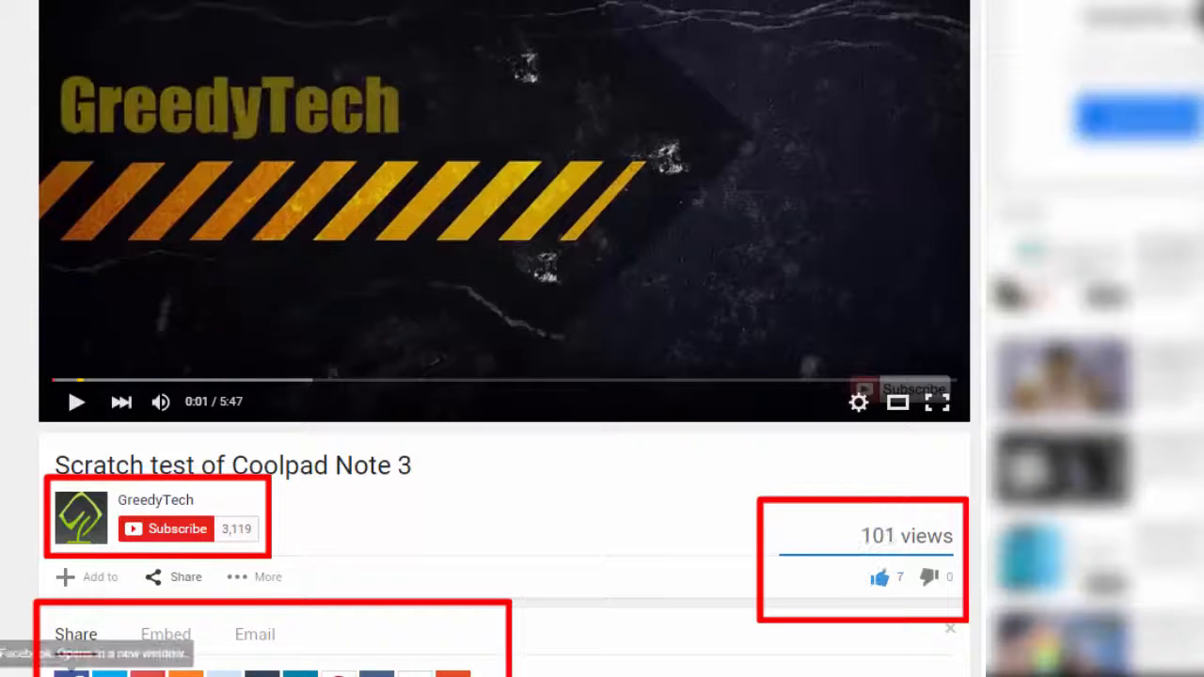
# Subscribe to GreedyTech from the 'Scratch test of Coolpad Note 3' video
pyautogui.click(177, 527)
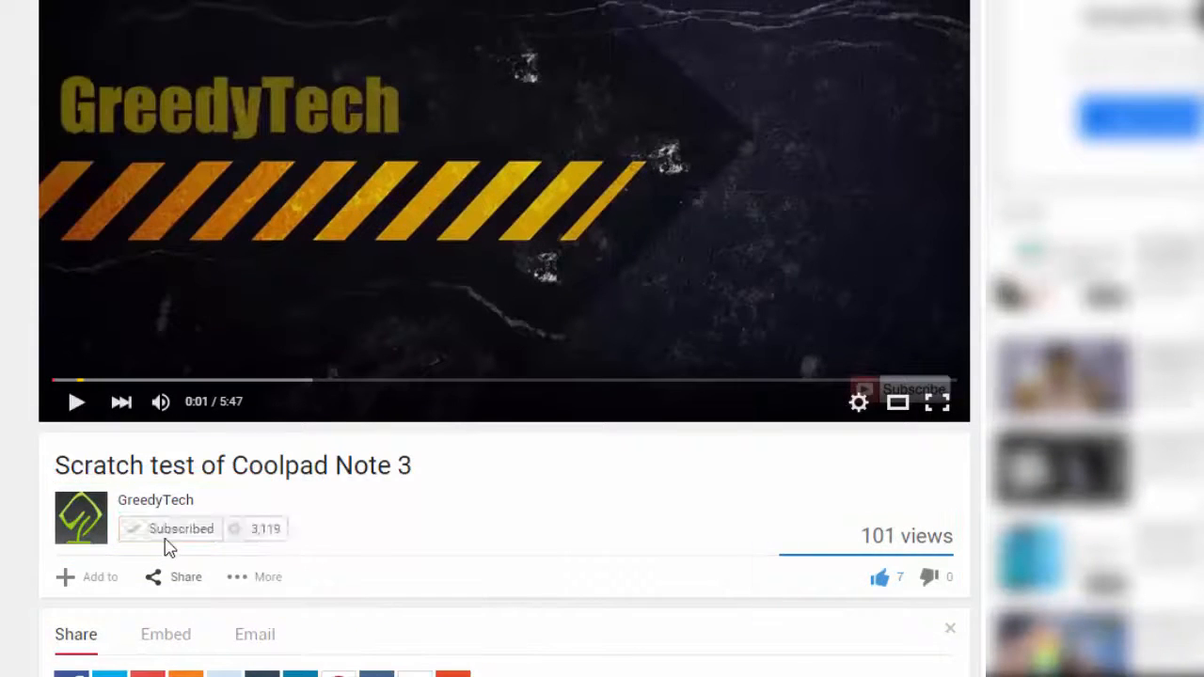